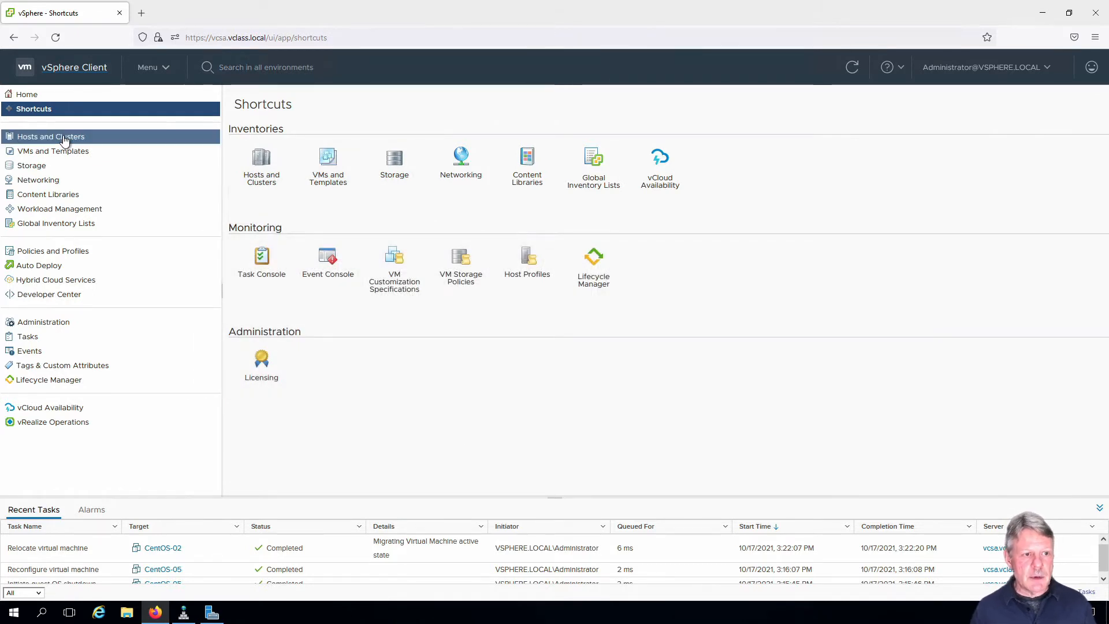
- Select host jd-esxi-01.vclass.local in Hosts and Clusters and show its Configure view
left_click(49, 136)
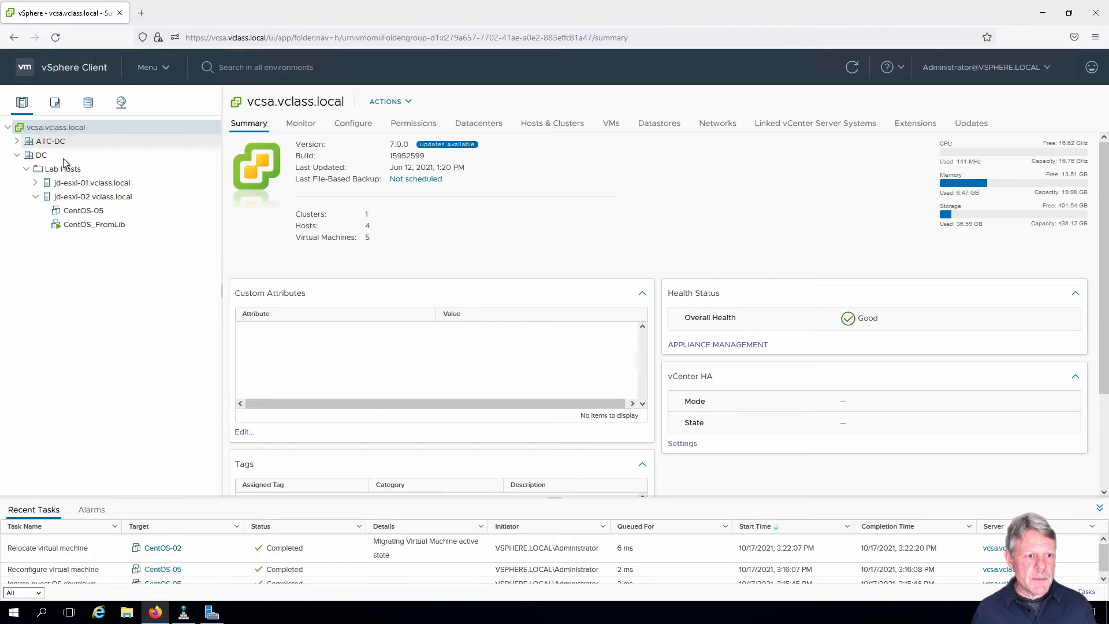
left_click(91, 182)
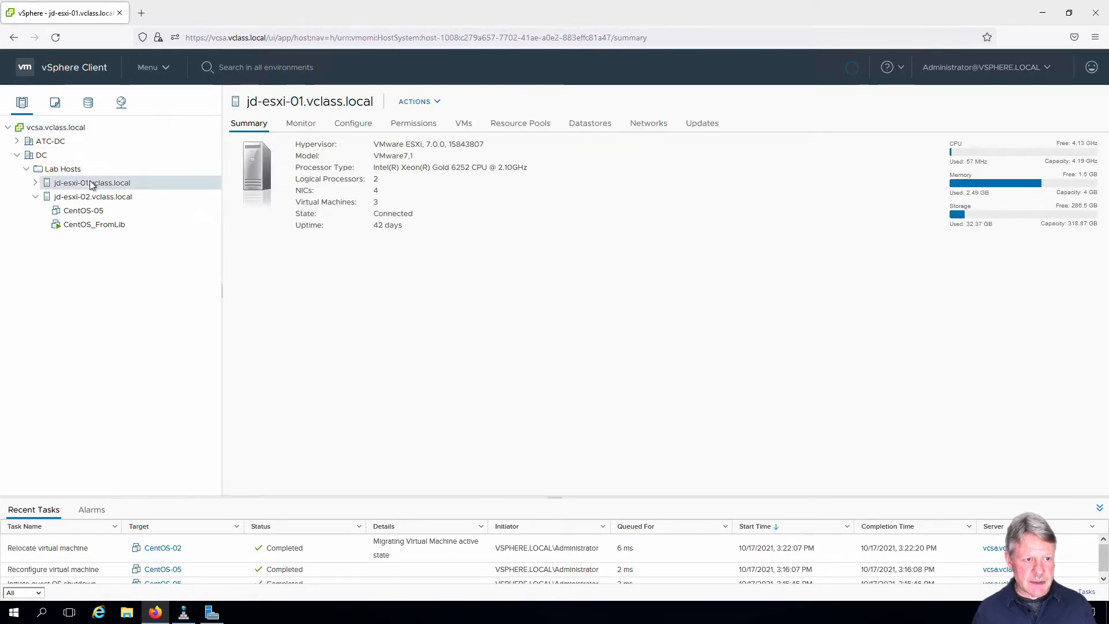
left_click(353, 123)
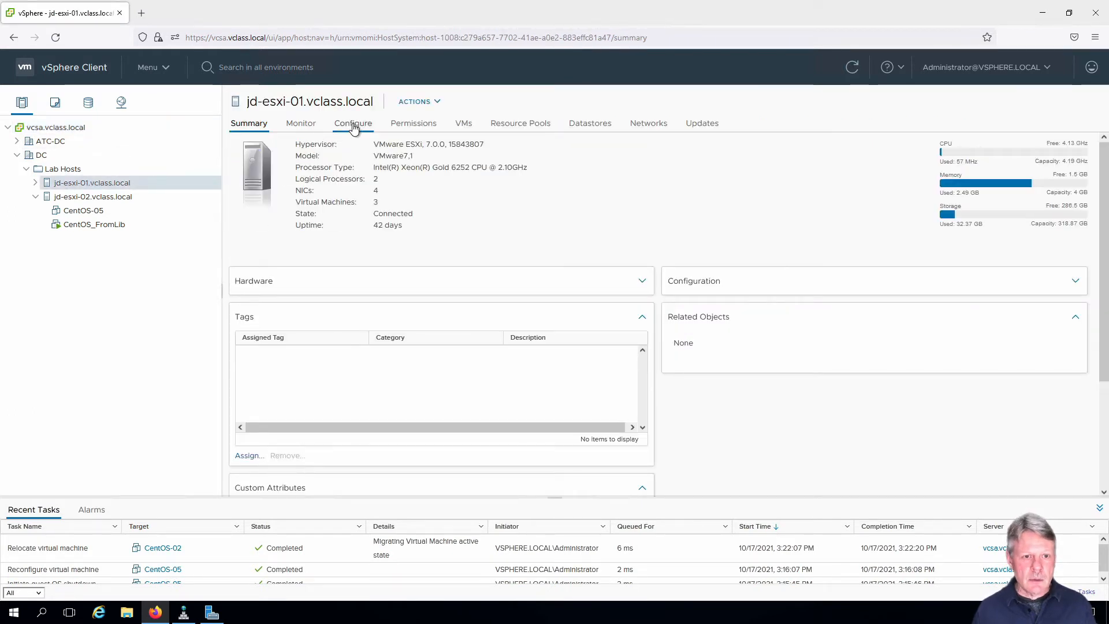
left_click(352, 123)
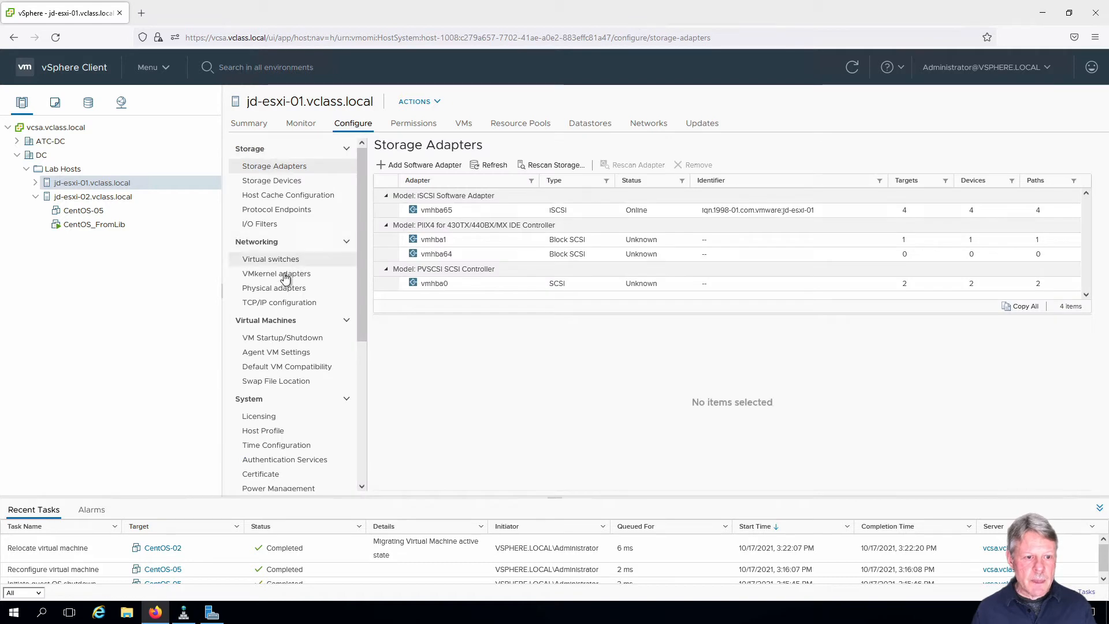
- From Virtual switches, begin Add Networking with a VMkernel adapter on a new standard switch
left_click(270, 259)
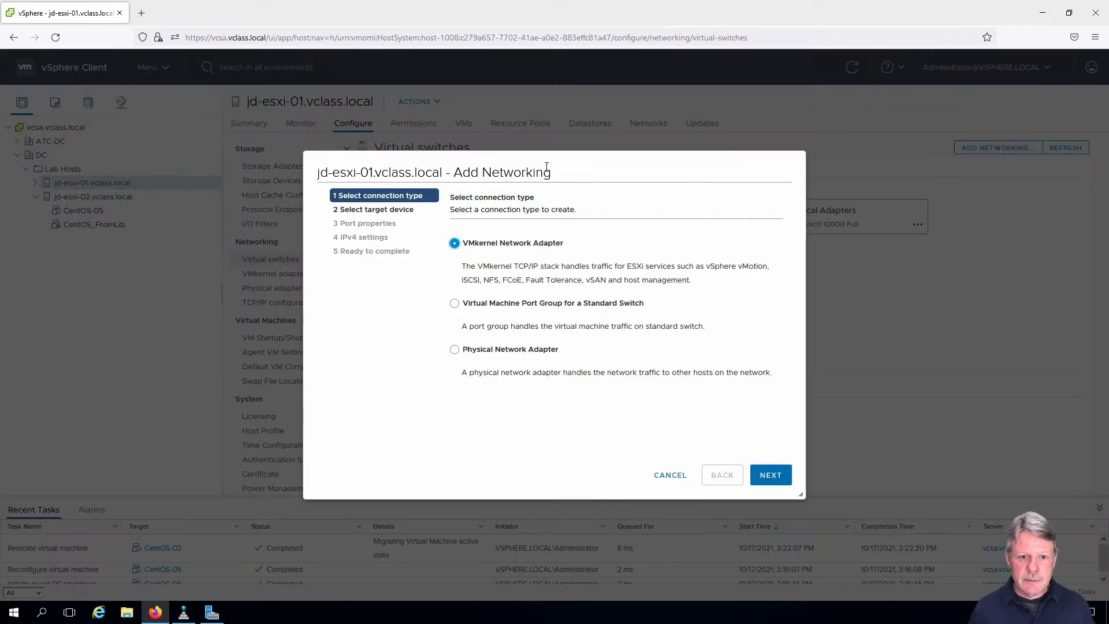
mouse_move(555, 263)
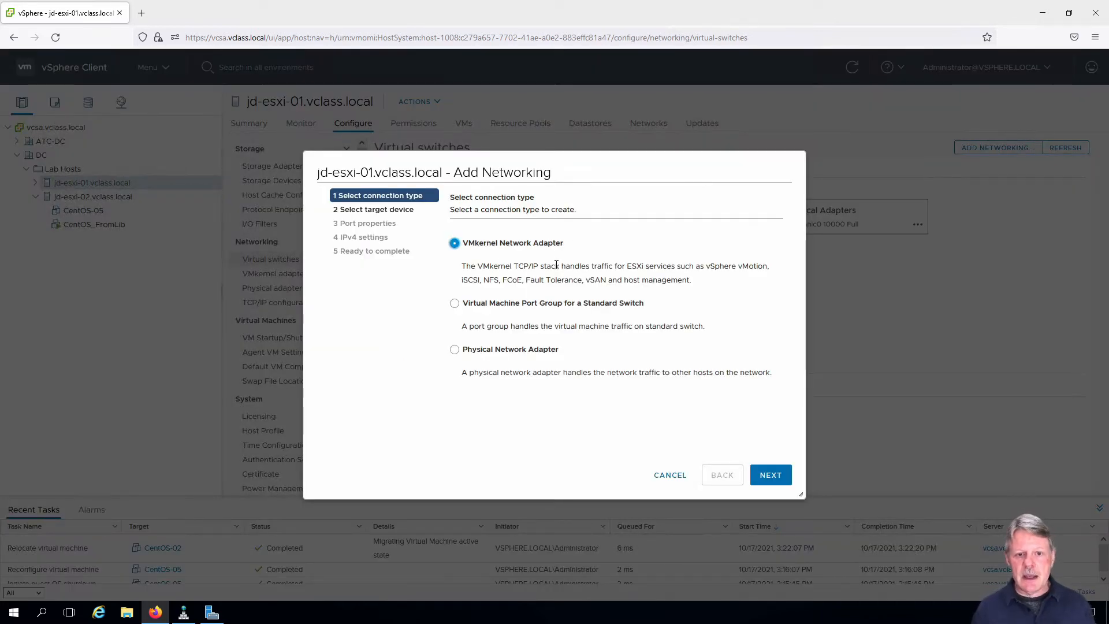
mouse_move(771, 475)
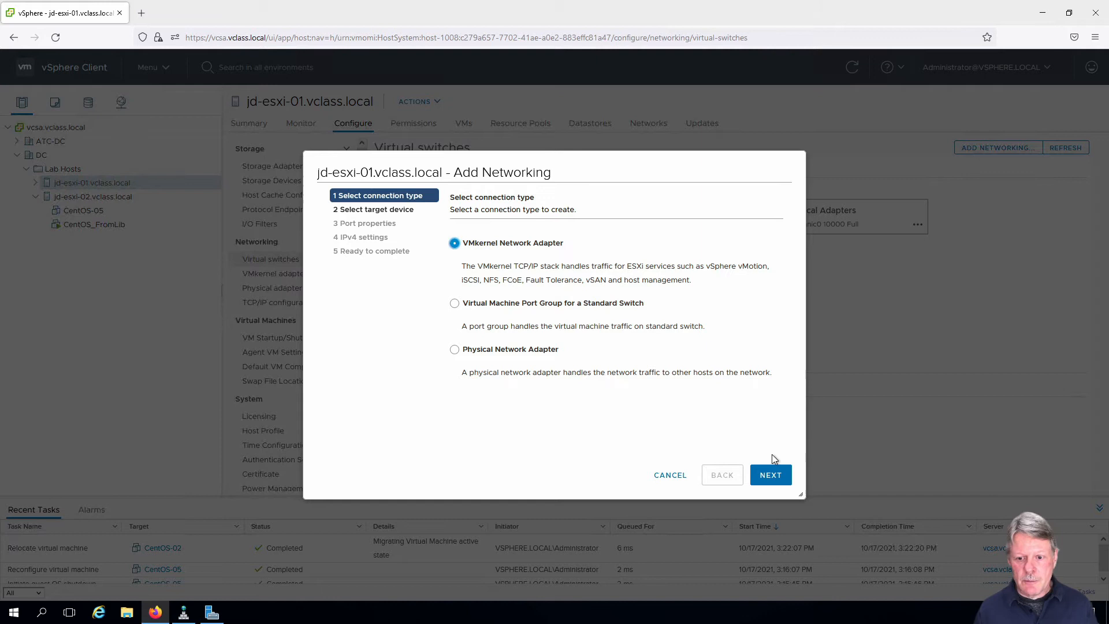
left_click(770, 475)
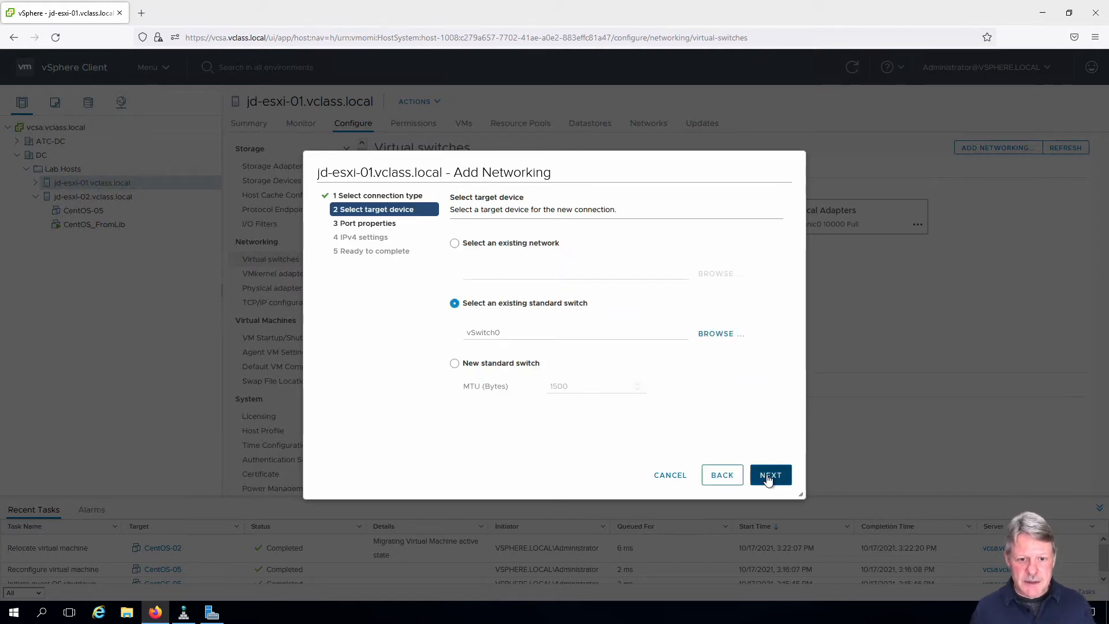
mouse_move(455, 368)
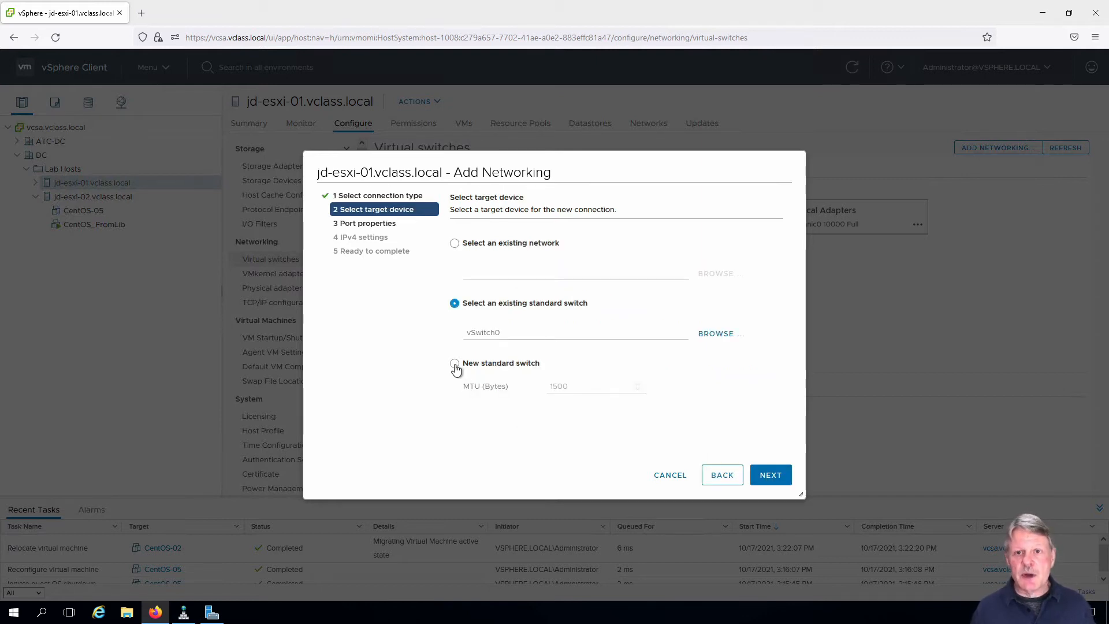
left_click(456, 363)
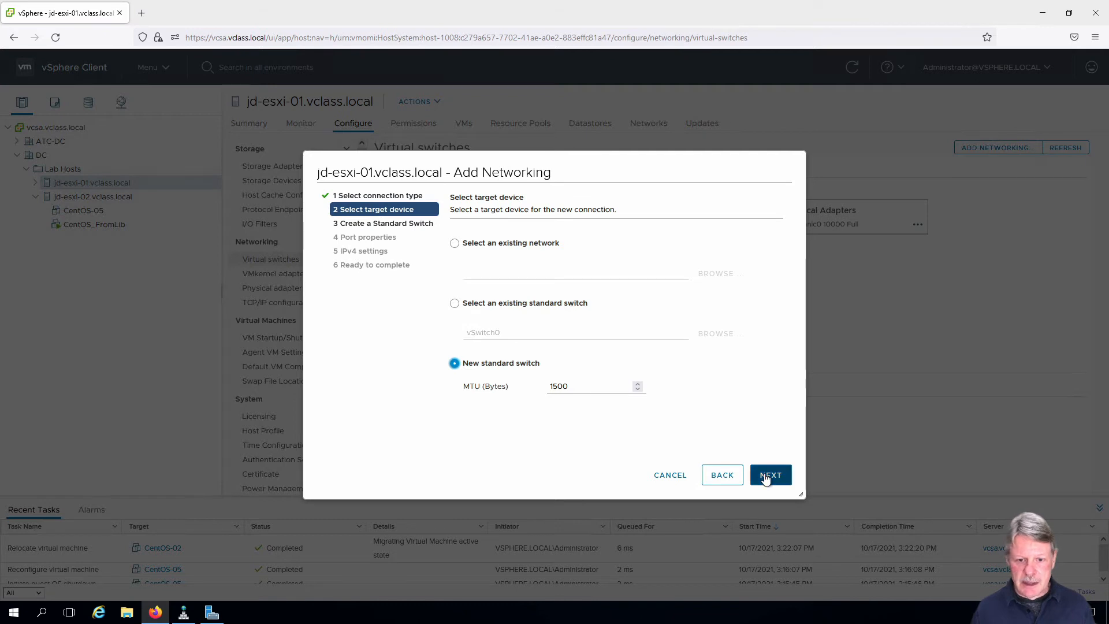
left_click(770, 475)
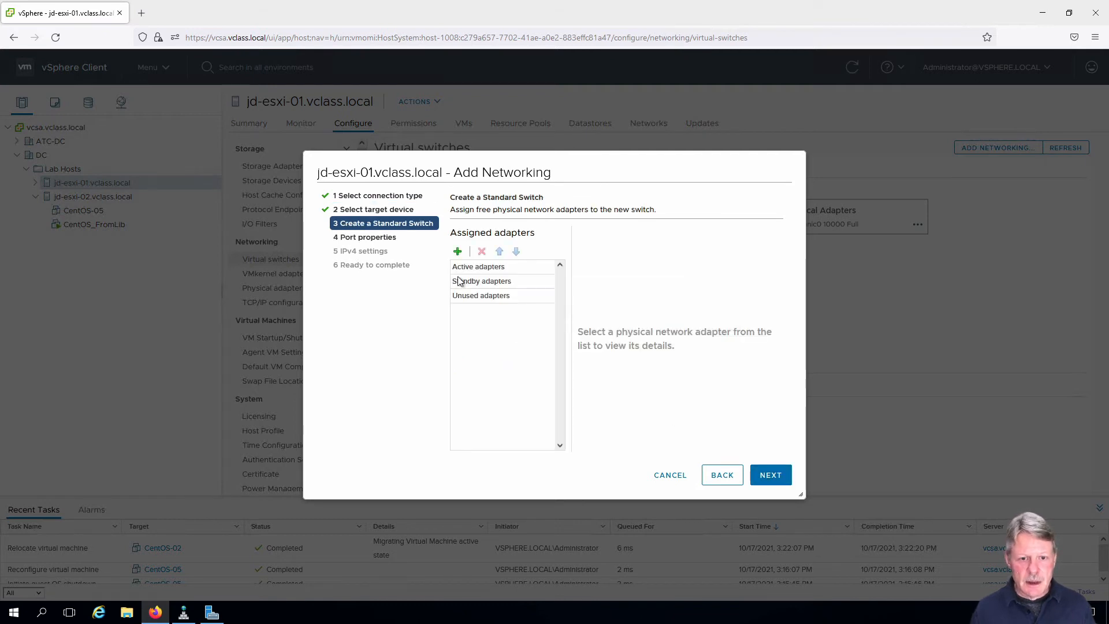
- Add vmnic3 as the active assigned adapter and continue to port properties
left_click(457, 250)
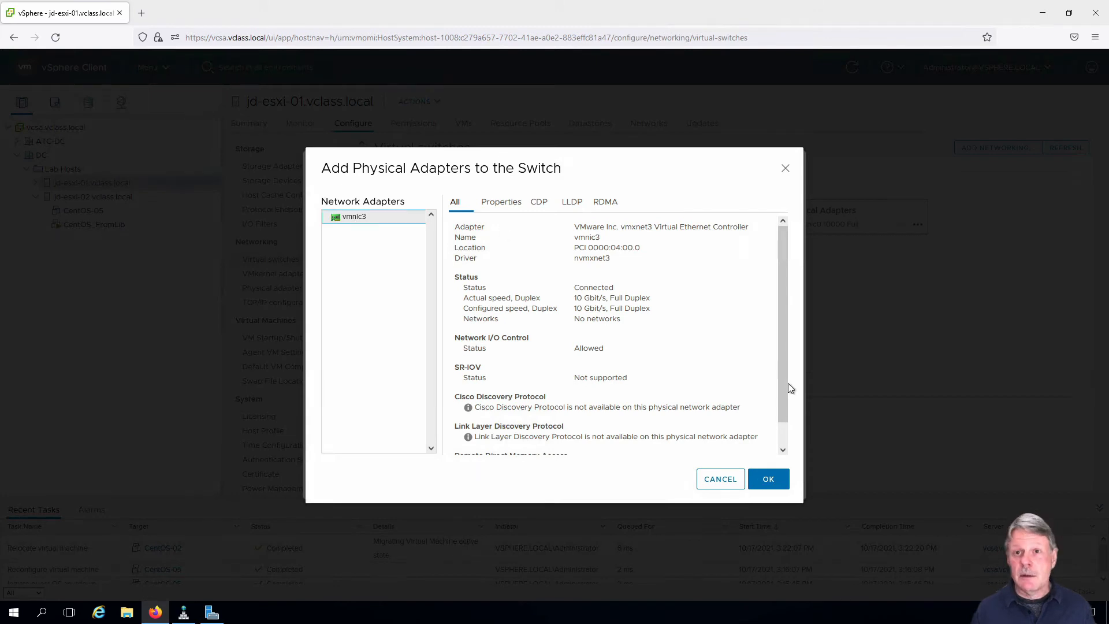
left_click(767, 478)
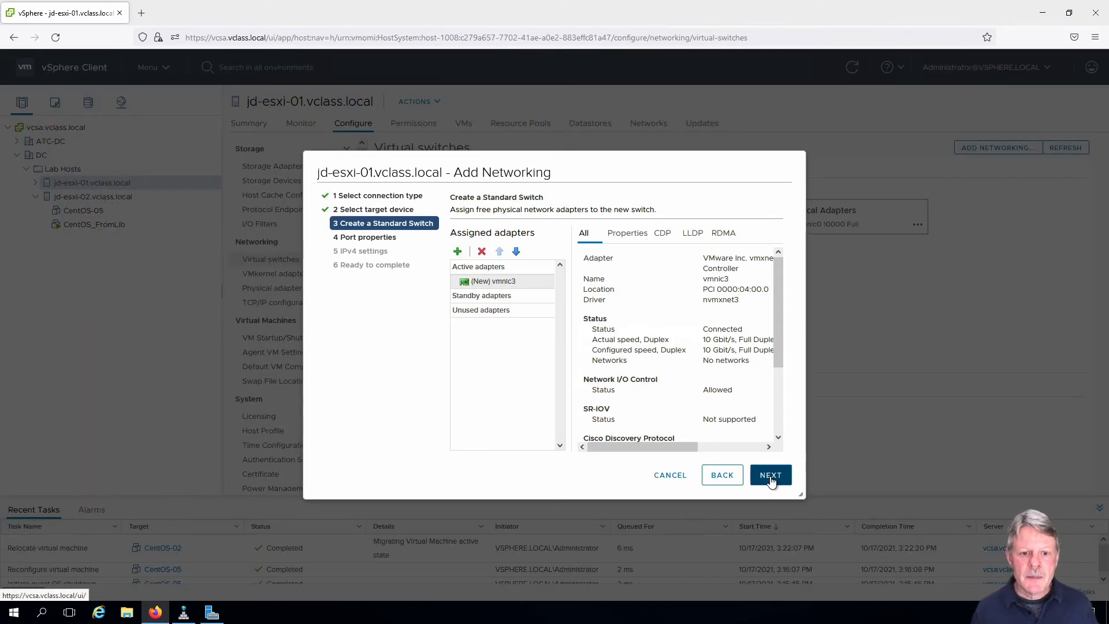
left_click(769, 474)
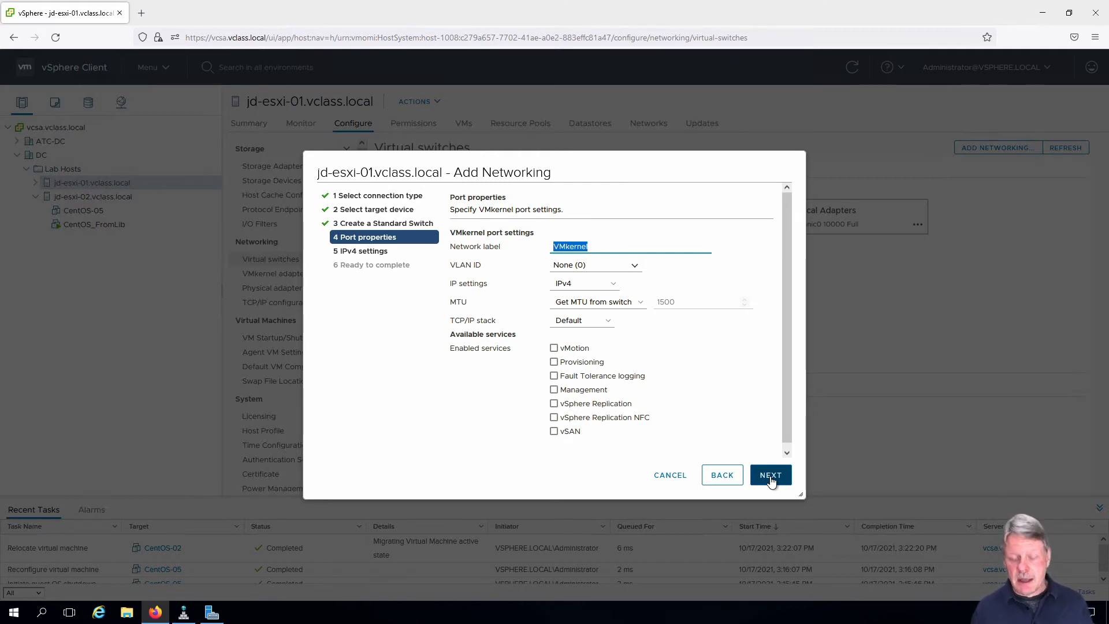
- Set the network label to vMotion with the vMotion service enabled, moving on to IPv4 settings
type("vMotion")
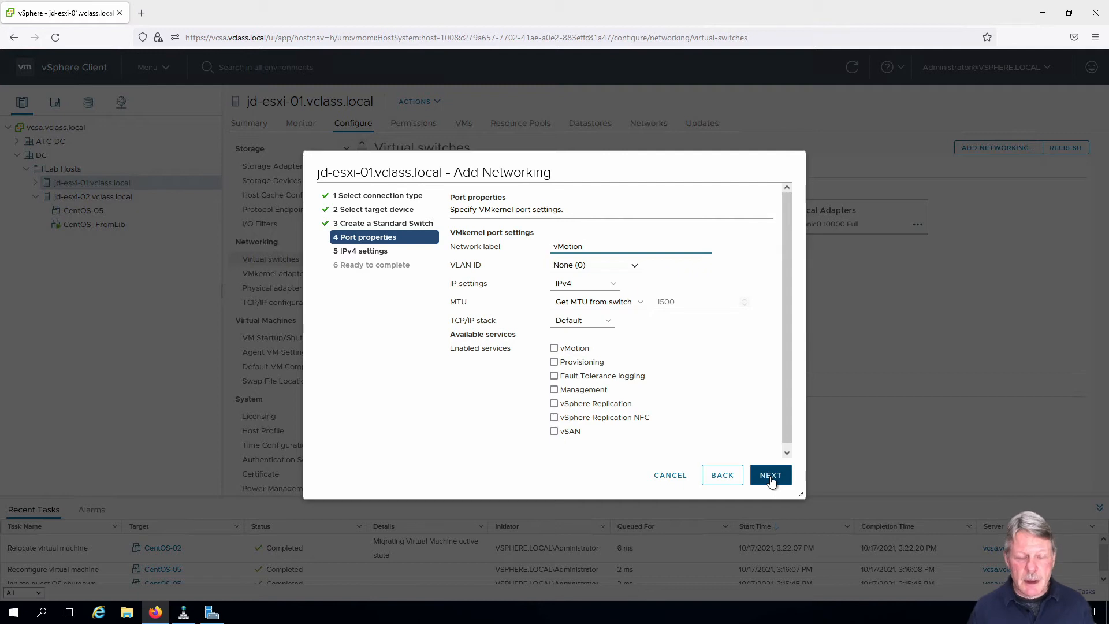
mouse_move(556, 348)
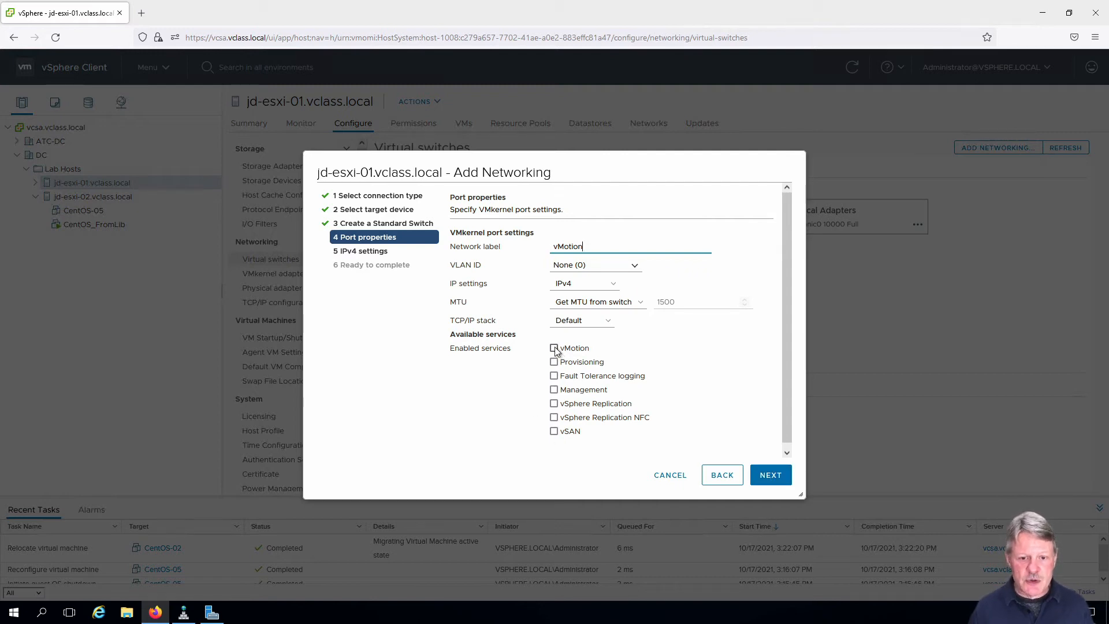
left_click(553, 347)
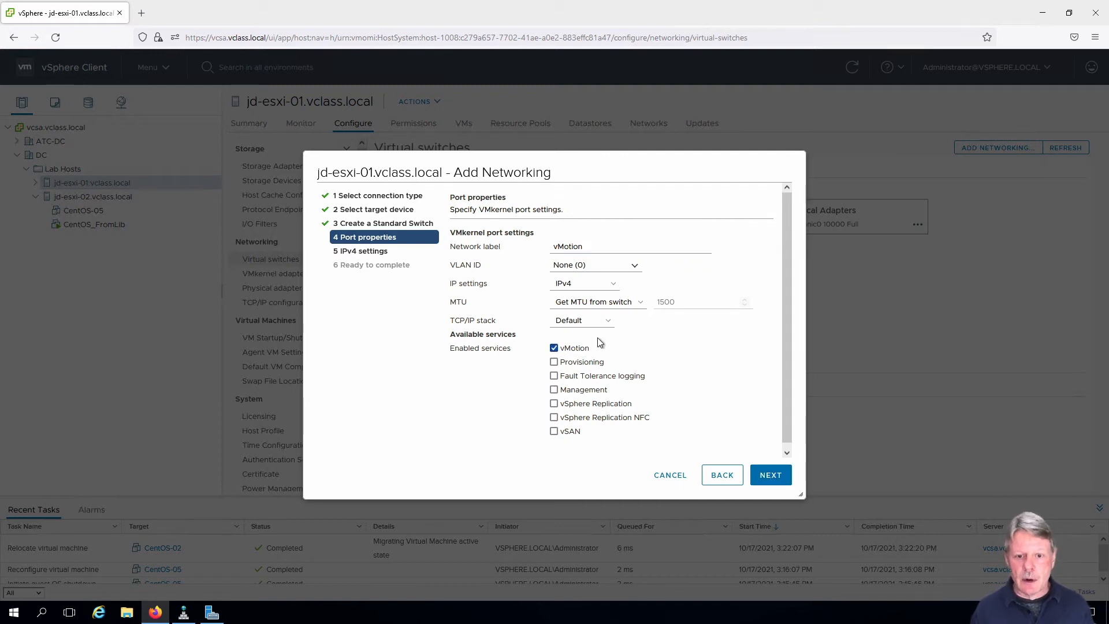
left_click(769, 474)
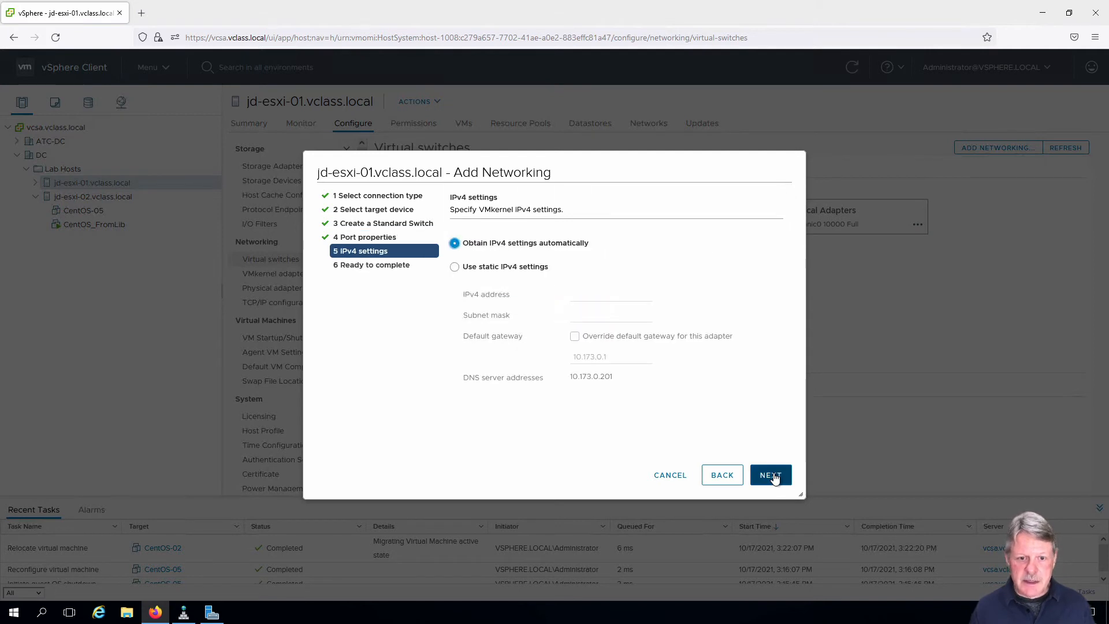
- Use static IPv4 172.20.12.212 / 255.255.255.0 and finish the Add Networking wizard
left_click(454, 267)
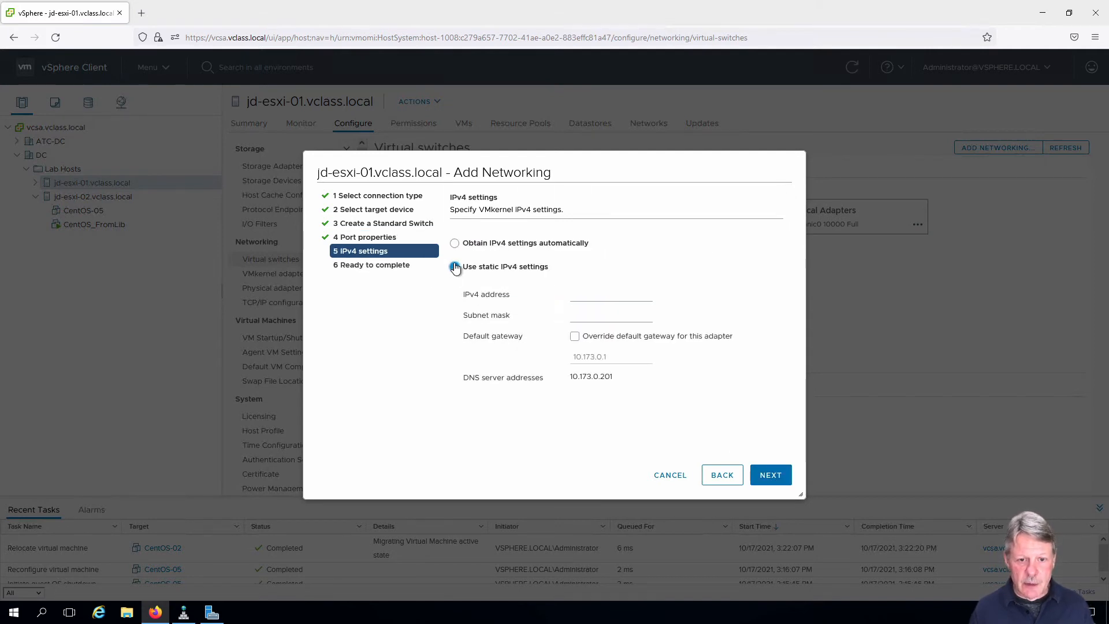
left_click(455, 266)
type("255.255.255.0")
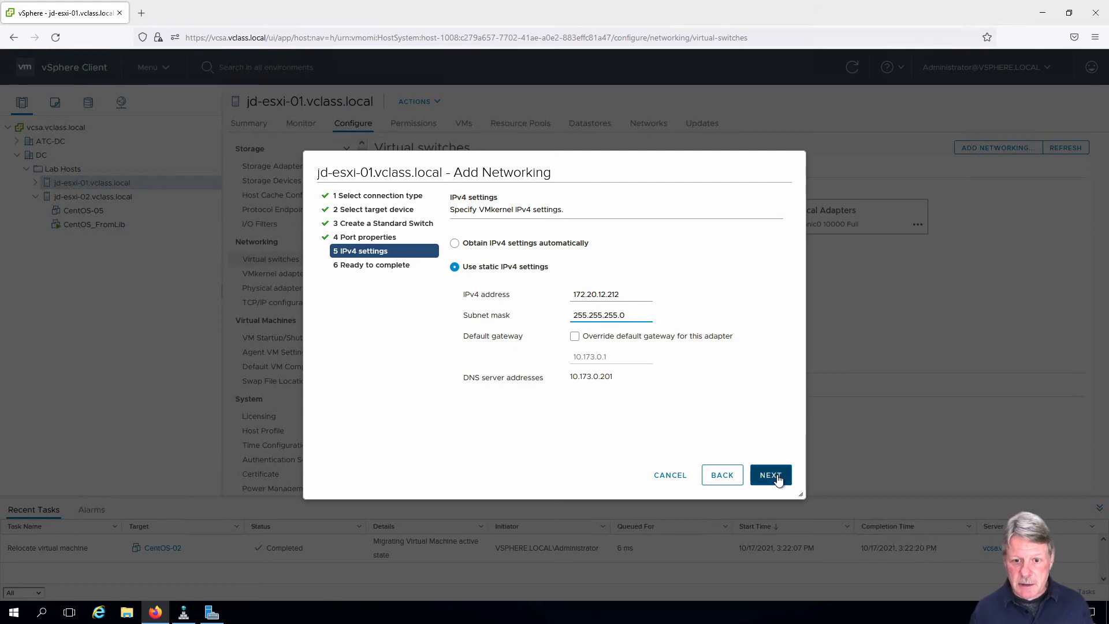
left_click(770, 475)
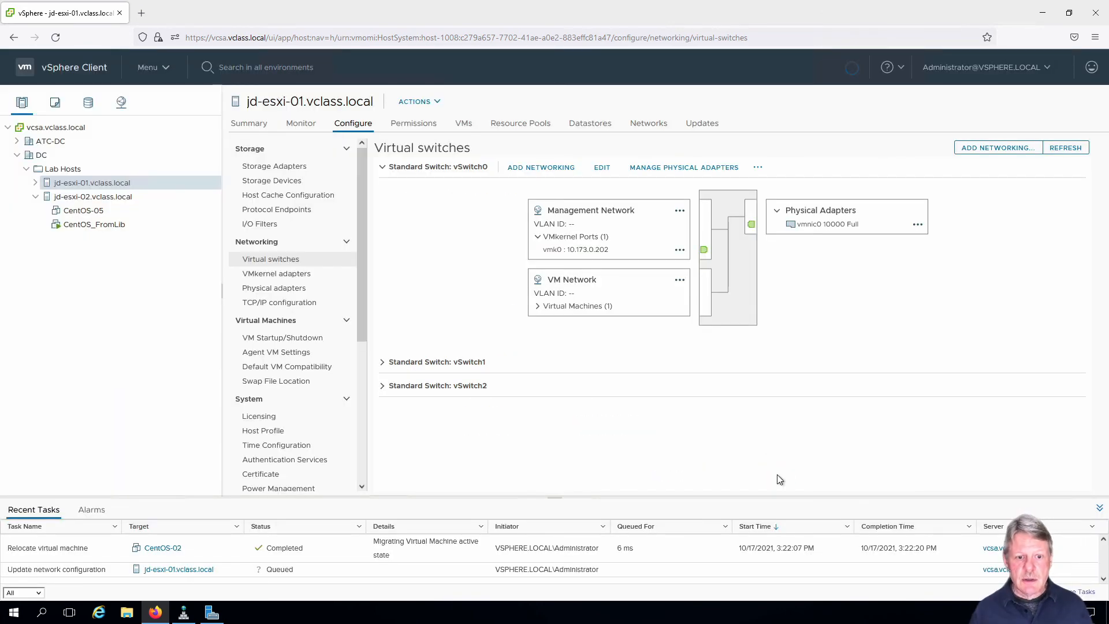
- Expand Standard Switch vSwitch3 to see the vMotion port at 172.20.12.212 on vmnic3
left_click(1065, 147)
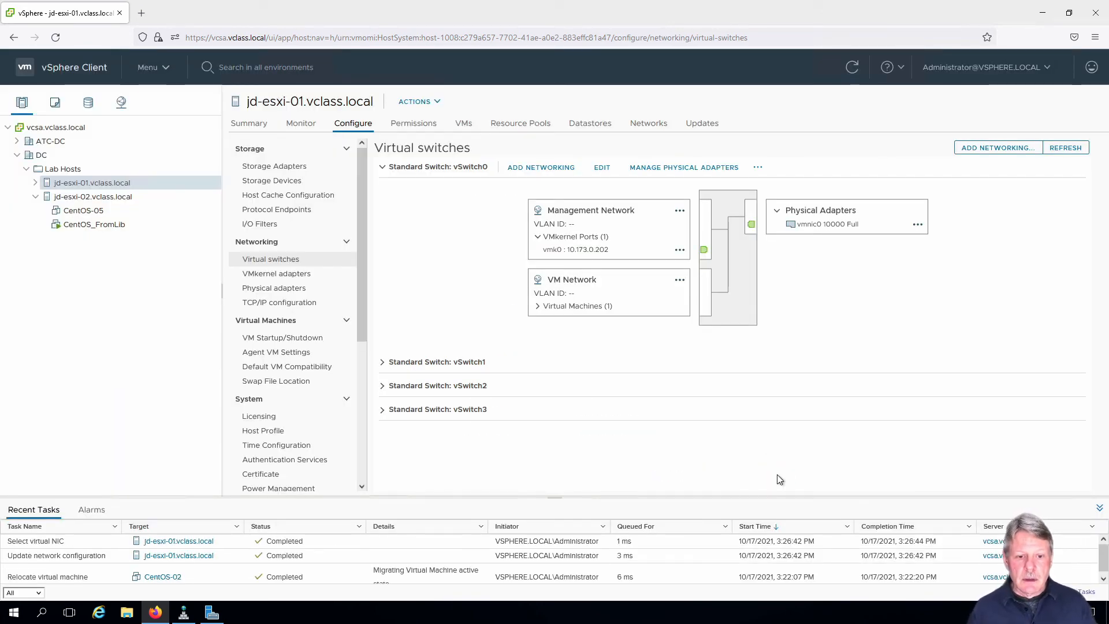
mouse_move(388, 420)
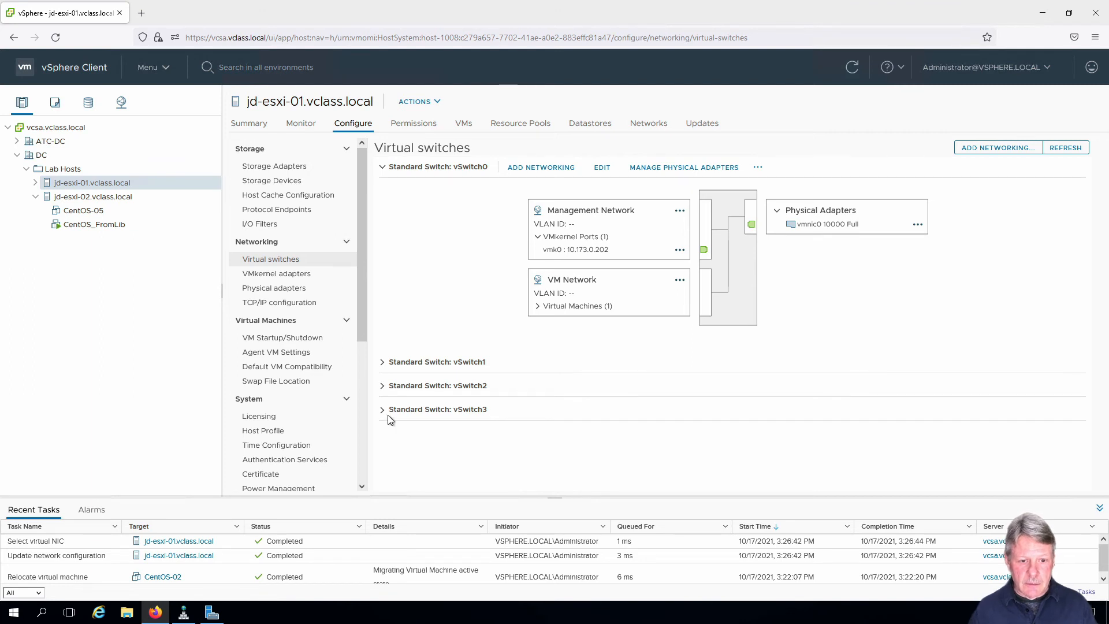
left_click(381, 409)
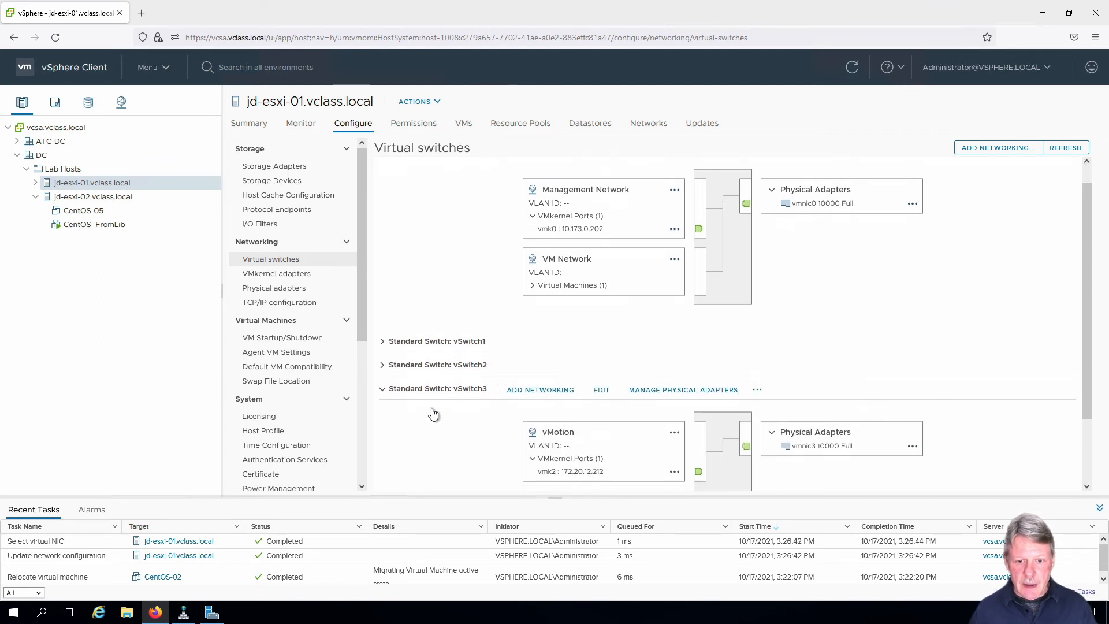
scroll("down", 3)
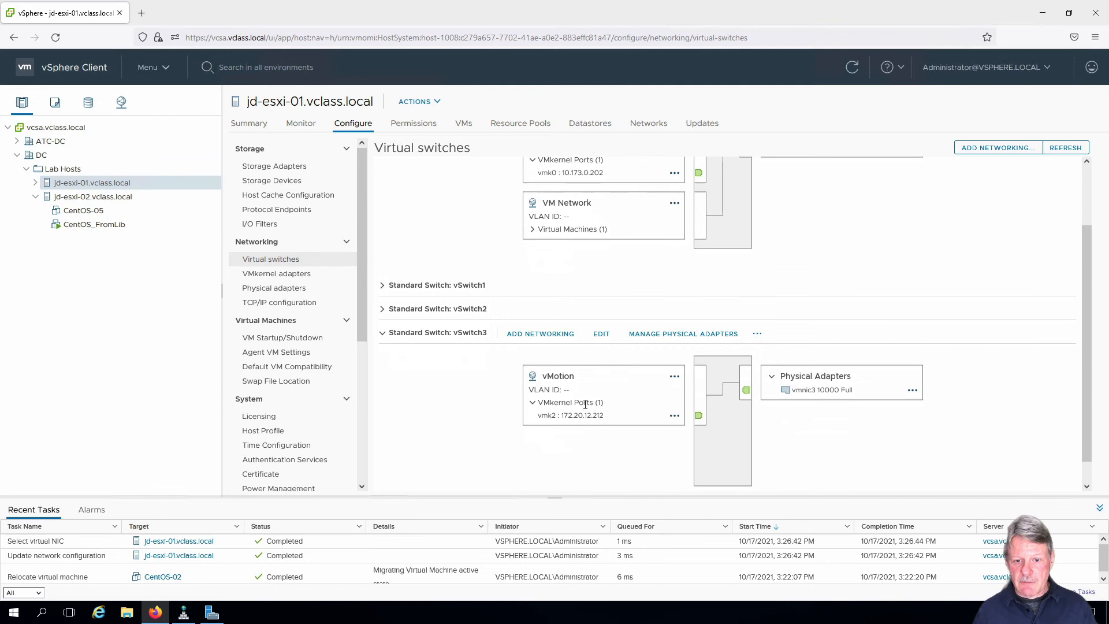
mouse_move(579, 429)
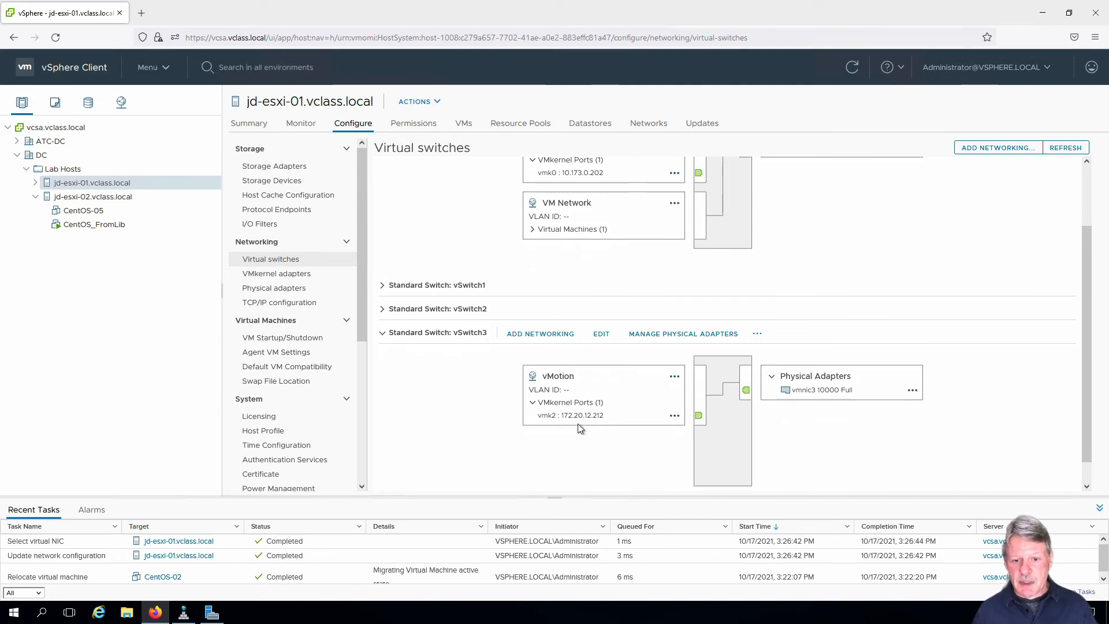
mouse_move(811, 401)
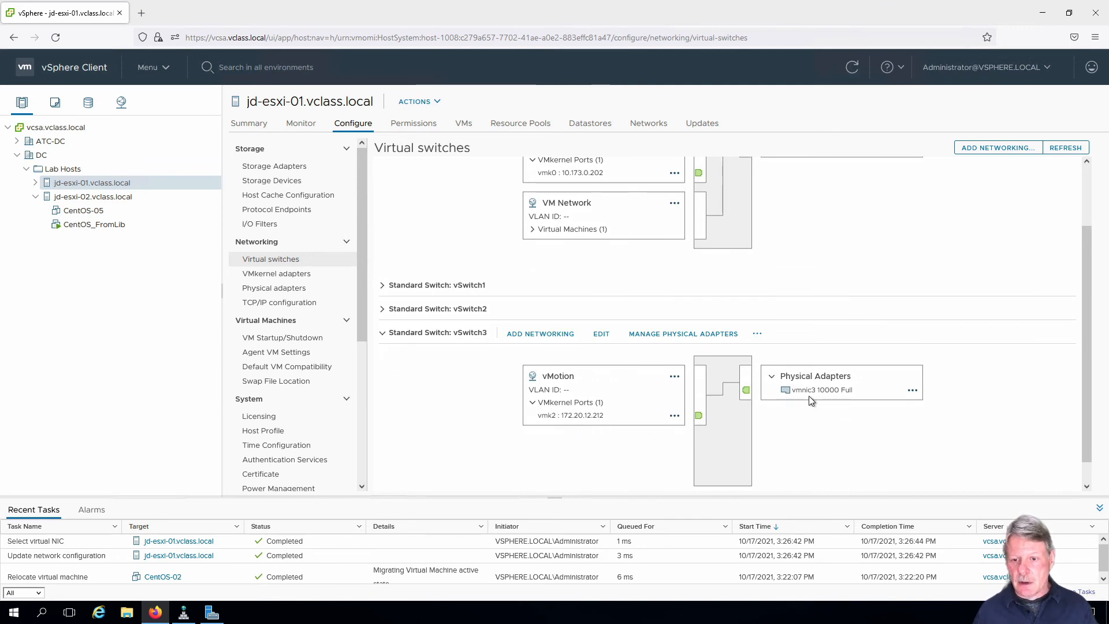